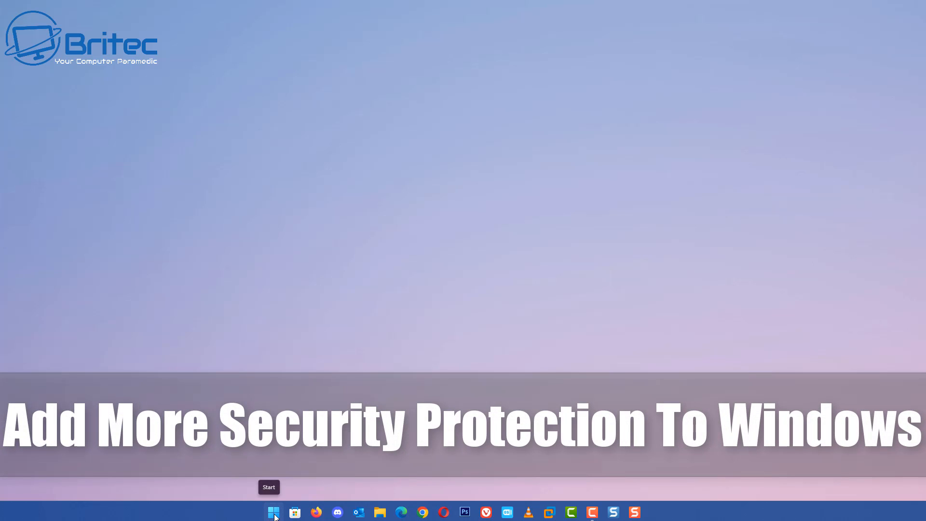
Go from the Start menu to Settings > Privacy & security > Windows Security.
left_click(273, 512)
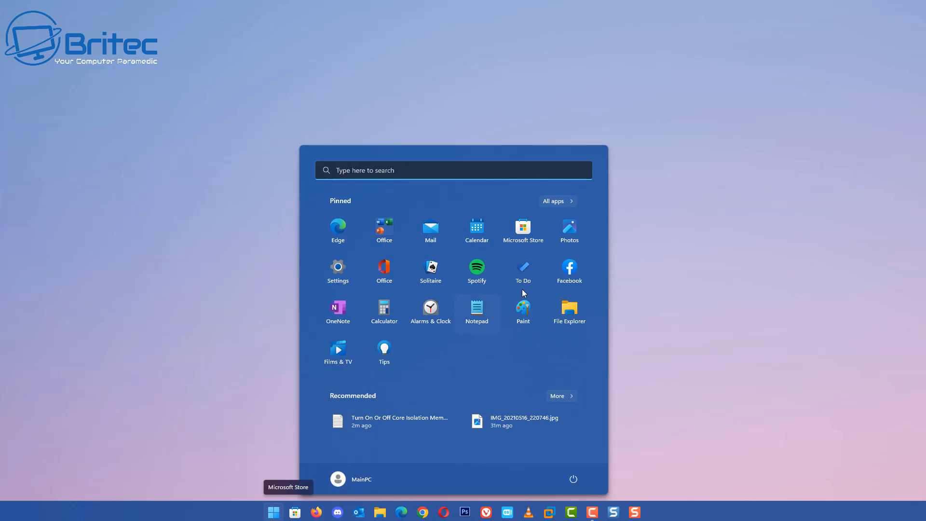
left_click(337, 268)
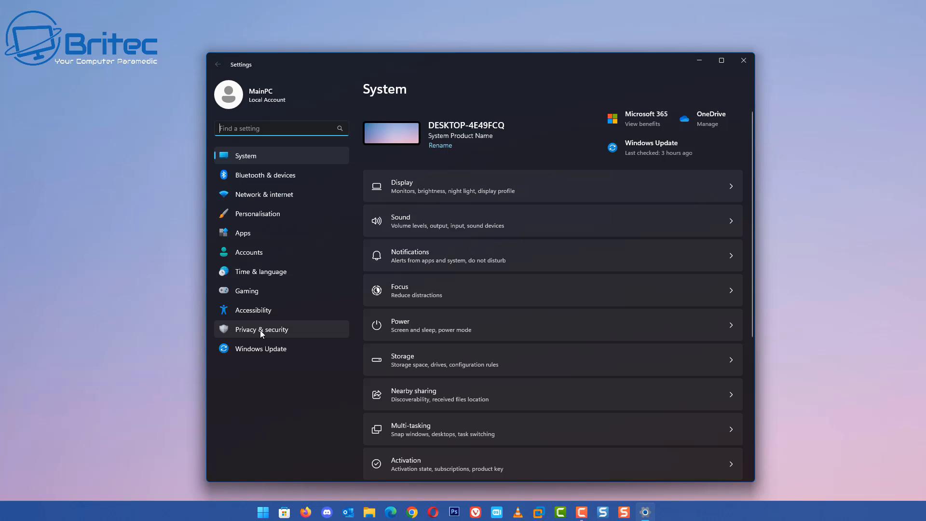
left_click(262, 329)
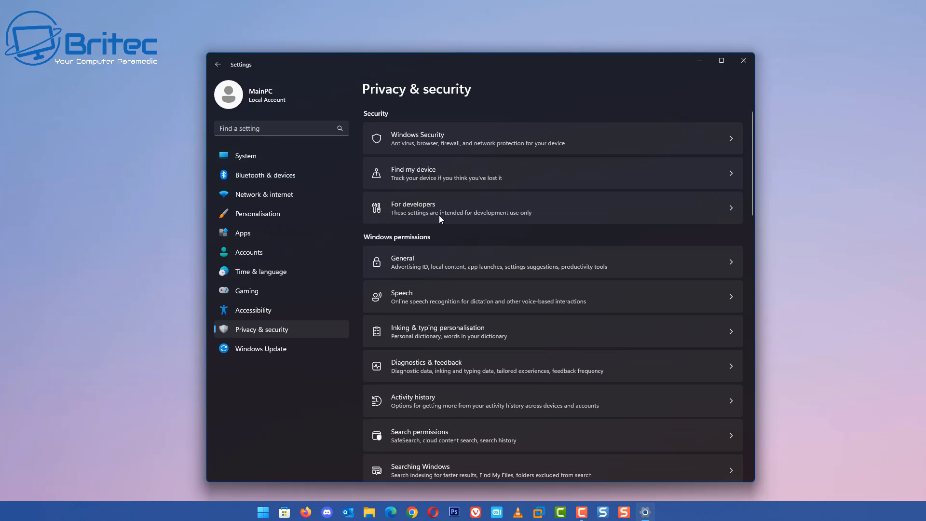
left_click(552, 139)
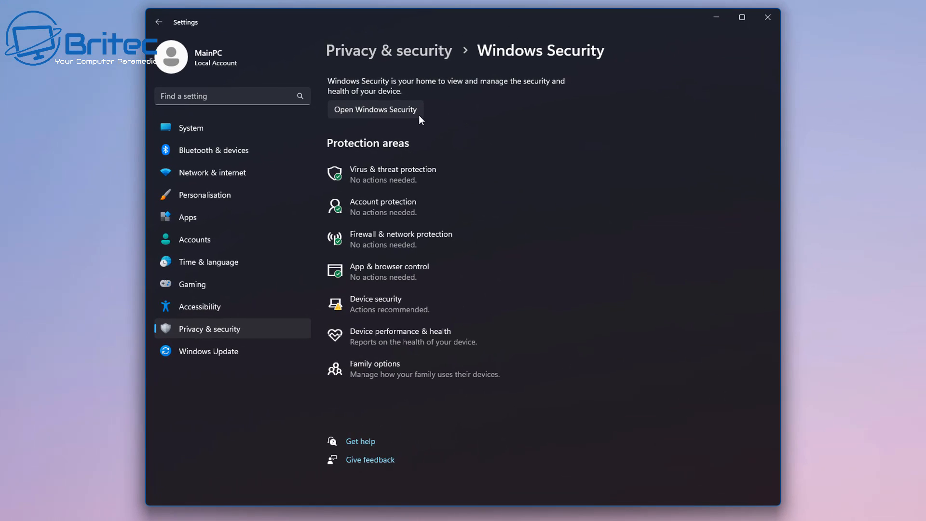
mouse_move(387, 118)
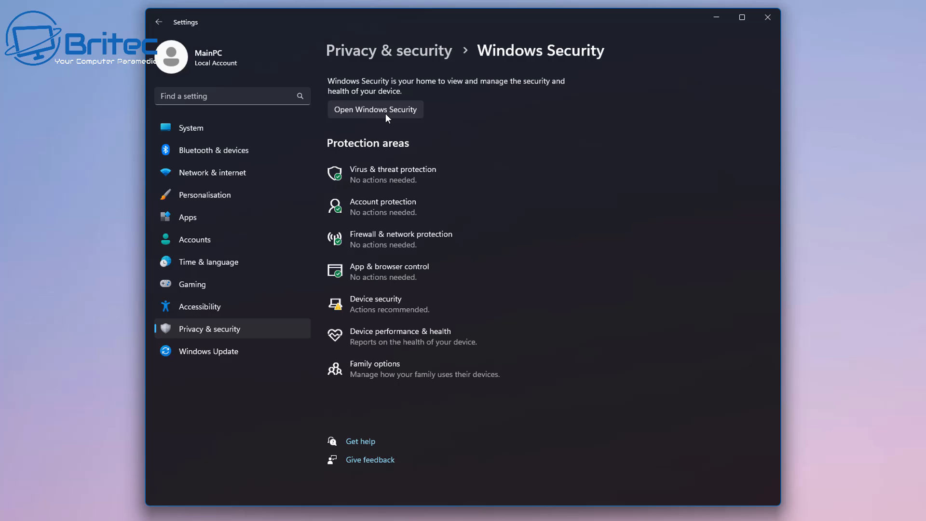
Launch the Windows Security app and go to Device security's Core isolation page.
left_click(376, 109)
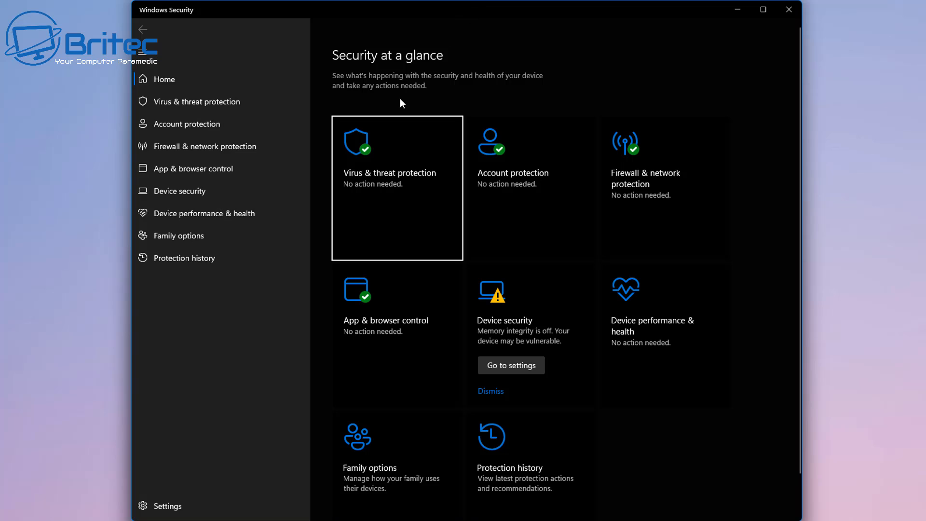
mouse_move(501, 304)
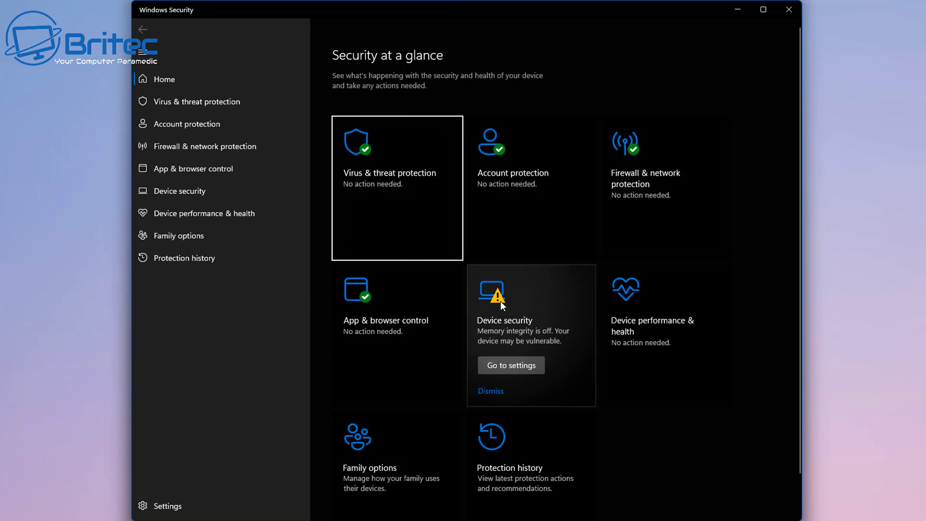
mouse_move(503, 318)
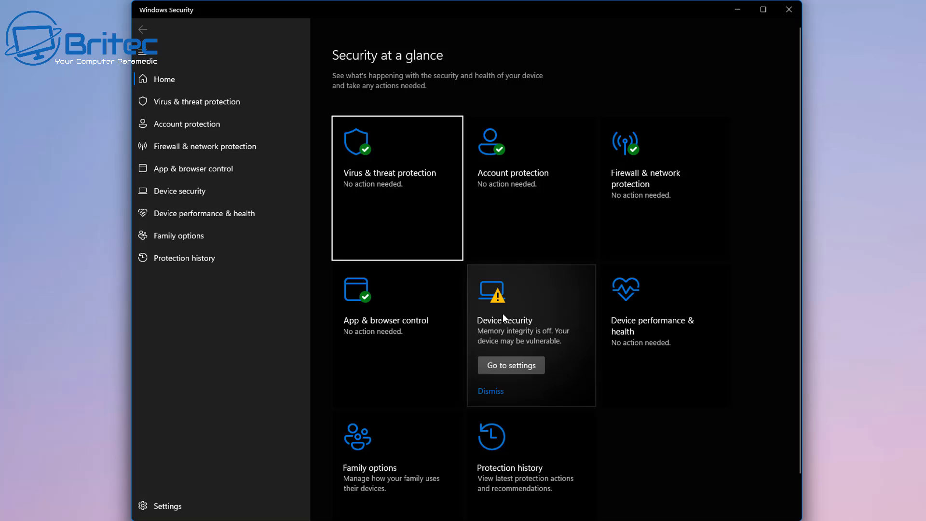
left_click(510, 365)
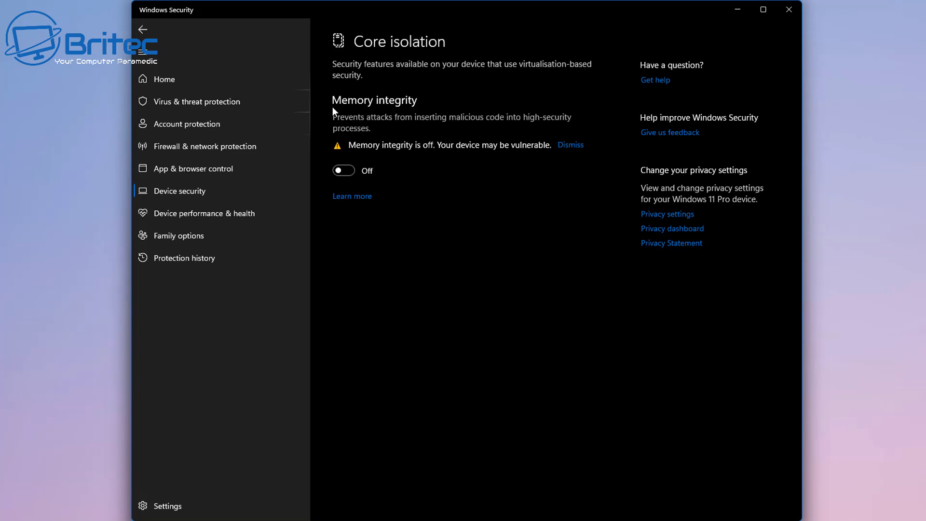
mouse_move(440, 151)
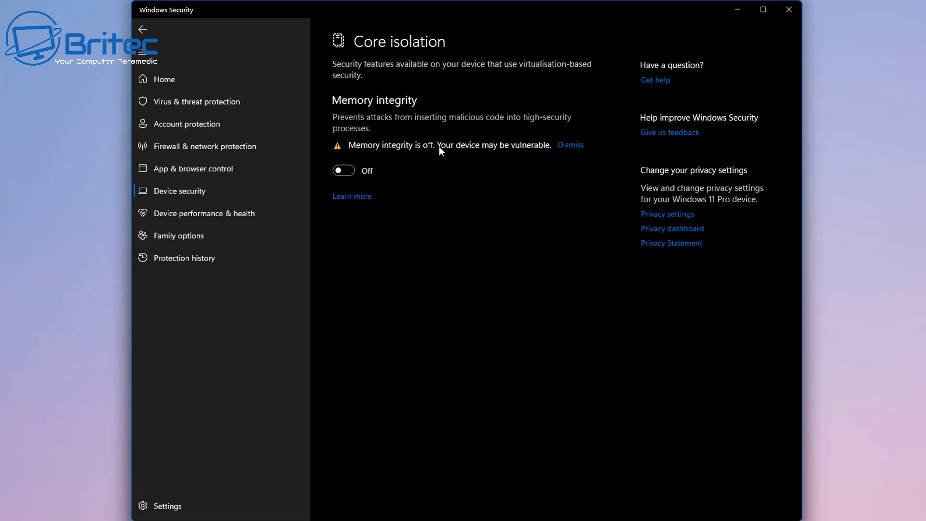
mouse_move(455, 126)
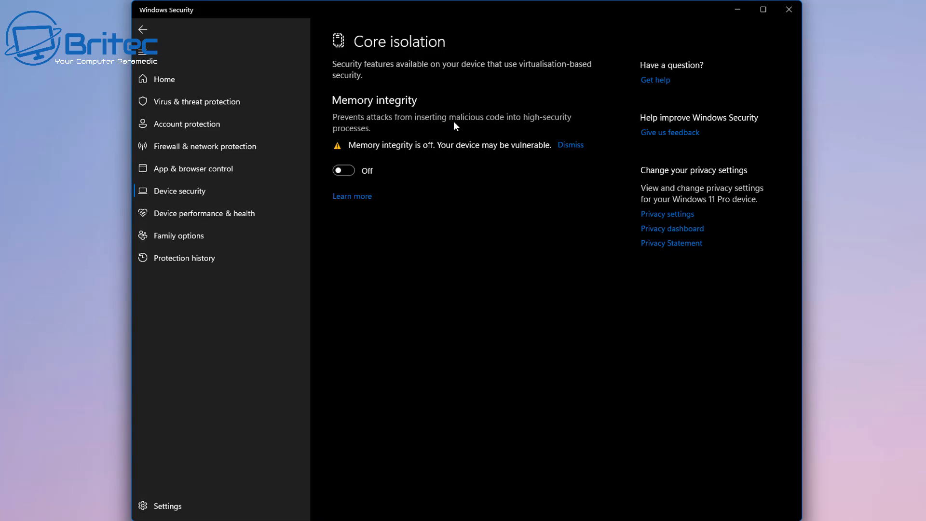
mouse_move(559, 126)
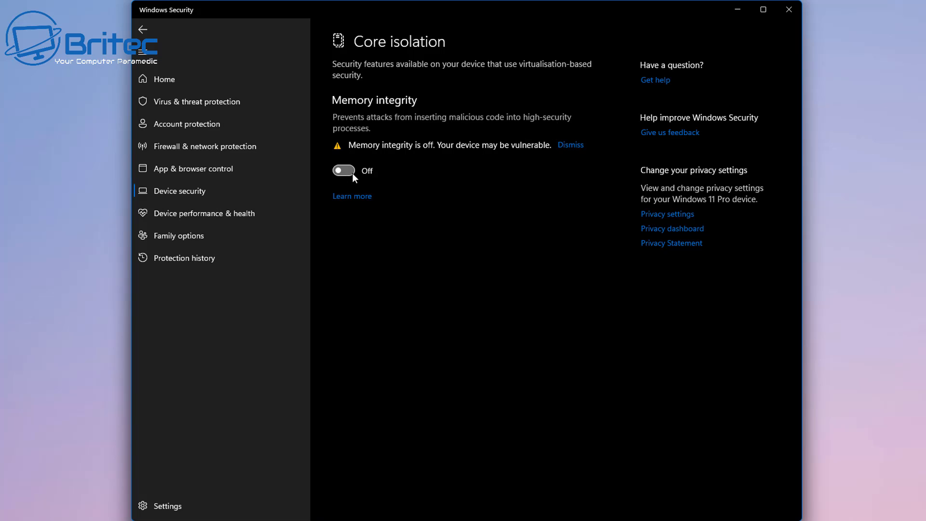
Switch the Memory integrity toggle to On.
left_click(343, 171)
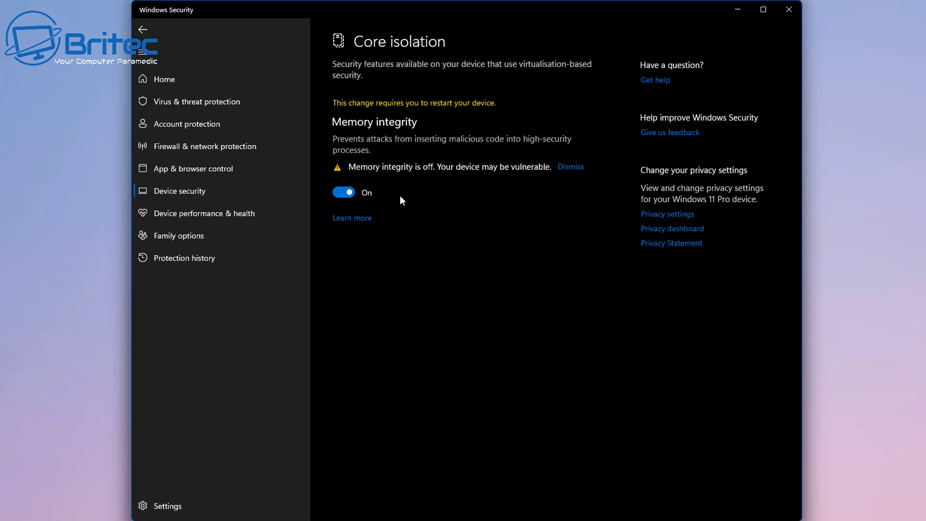
mouse_move(502, 127)
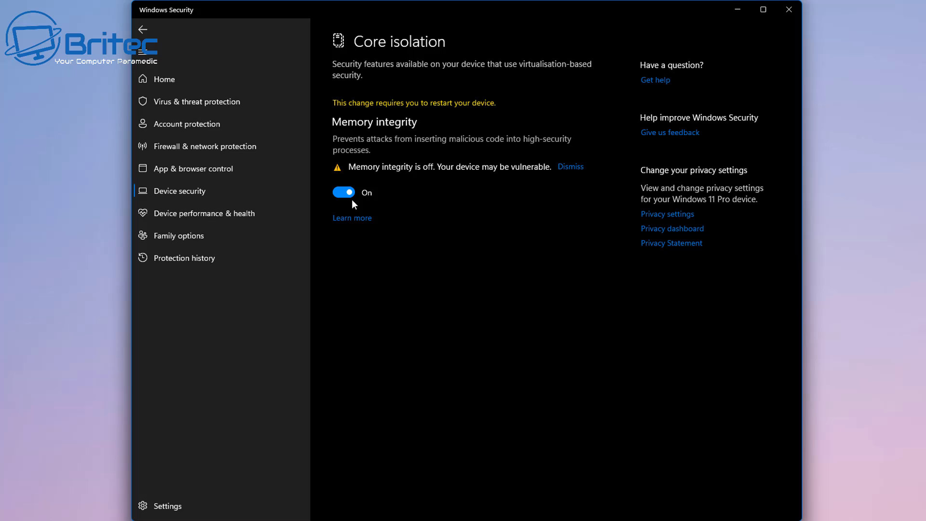
mouse_move(331, 181)
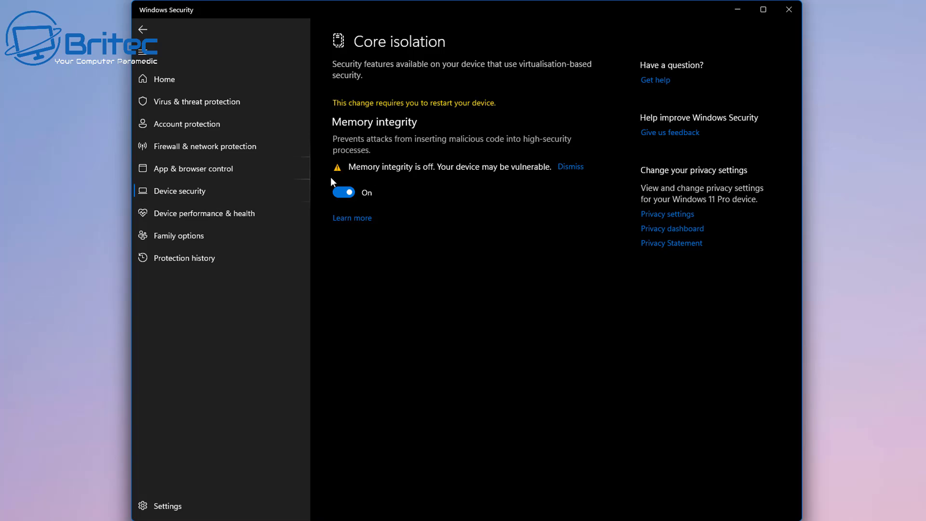
mouse_move(340, 177)
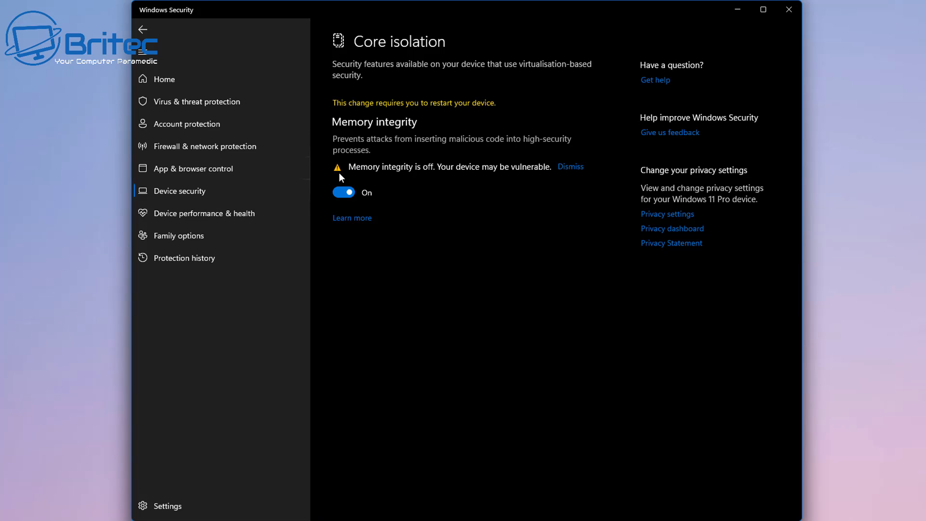
mouse_move(346, 173)
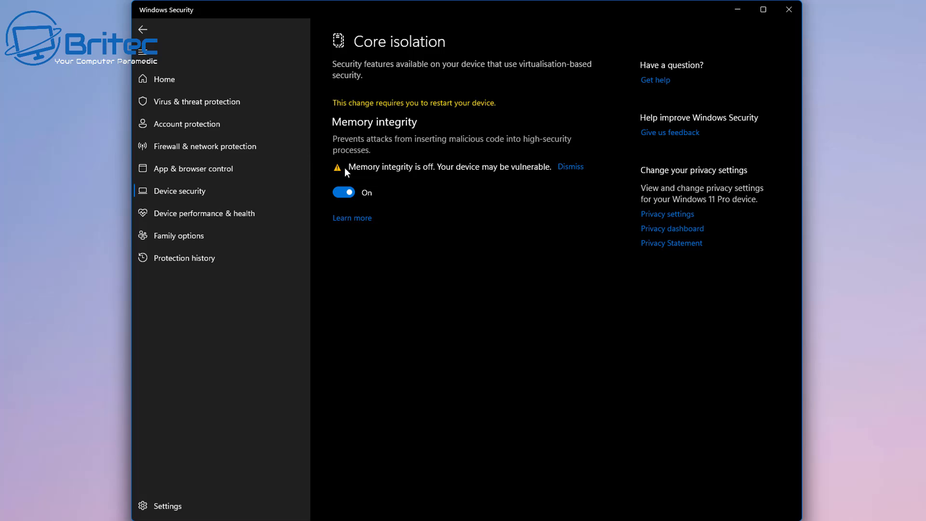
mouse_move(377, 164)
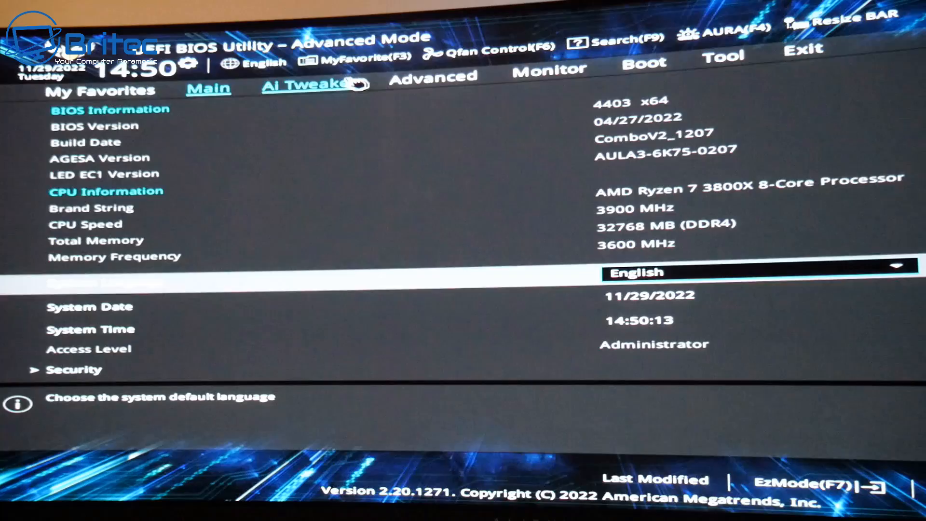
Switch to the Advanced tab in the BIOS Advanced Mode.
left_click(434, 77)
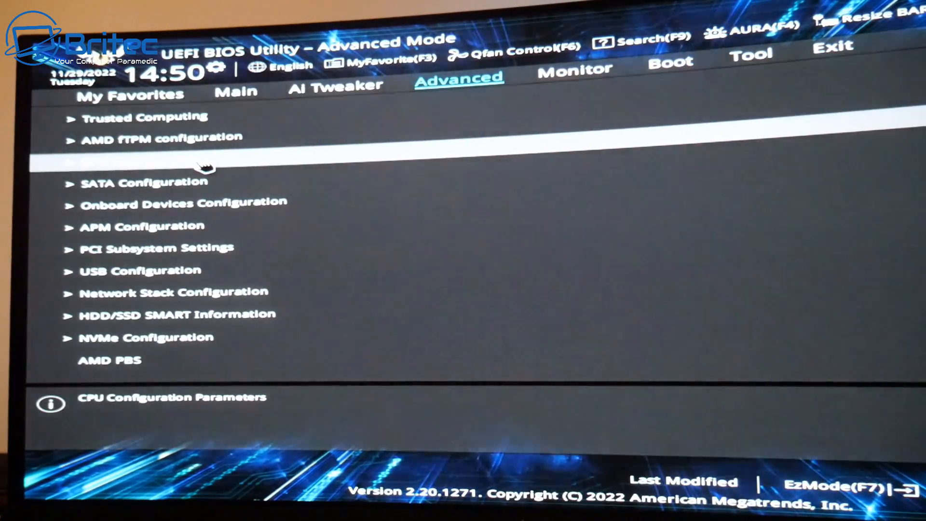
Set SVM Mode to Enabled under CPU Configuration.
left_click(207, 167)
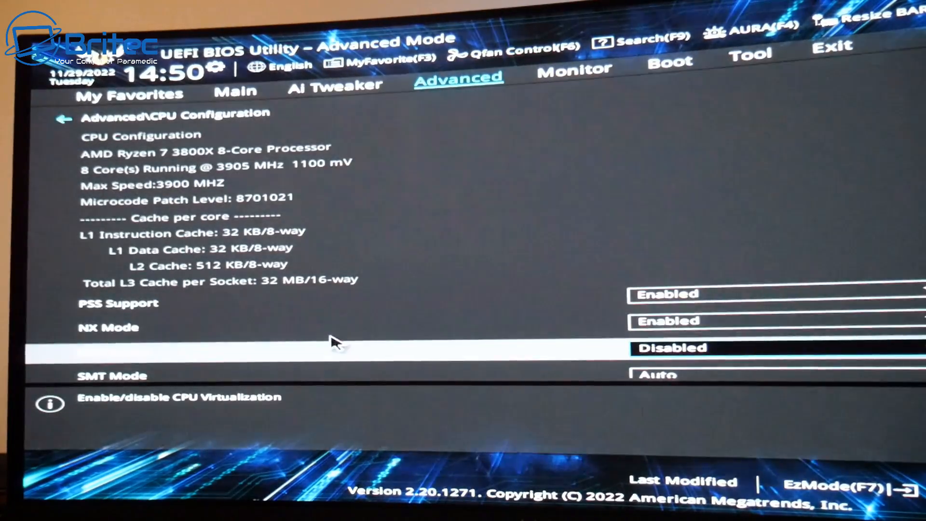
mouse_move(50, 375)
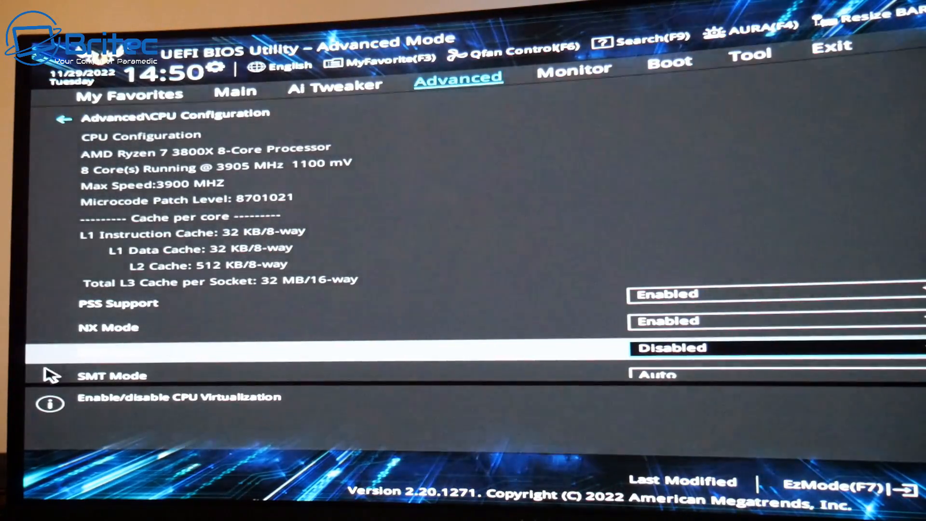
scroll("down", 3)
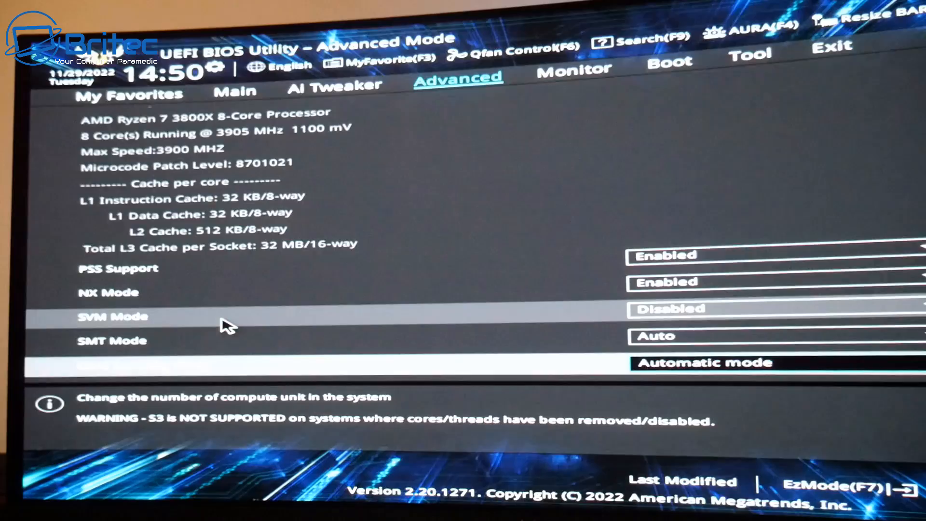
mouse_move(177, 305)
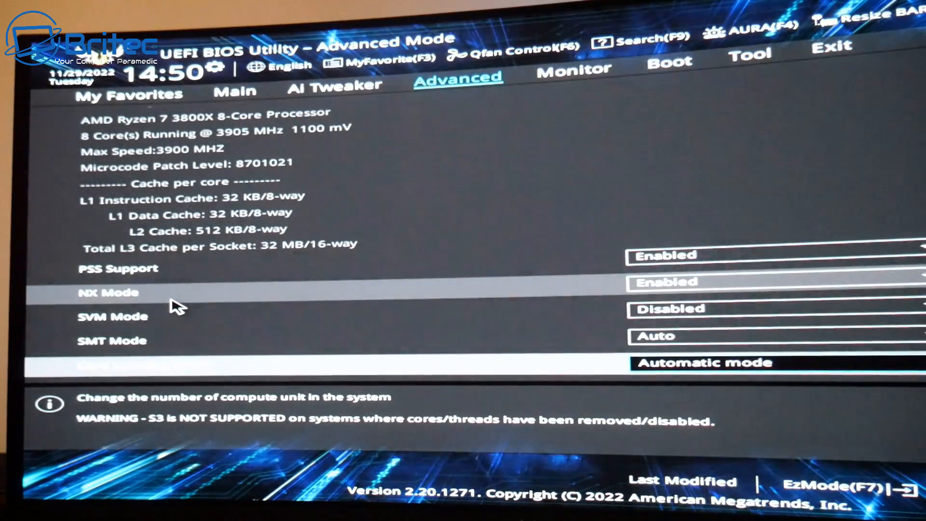
left_click(112, 318)
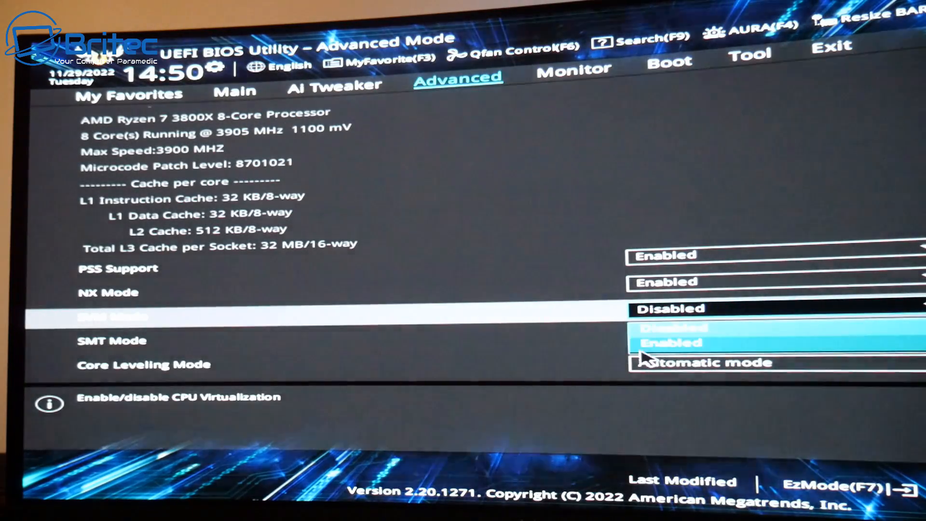
left_click(671, 342)
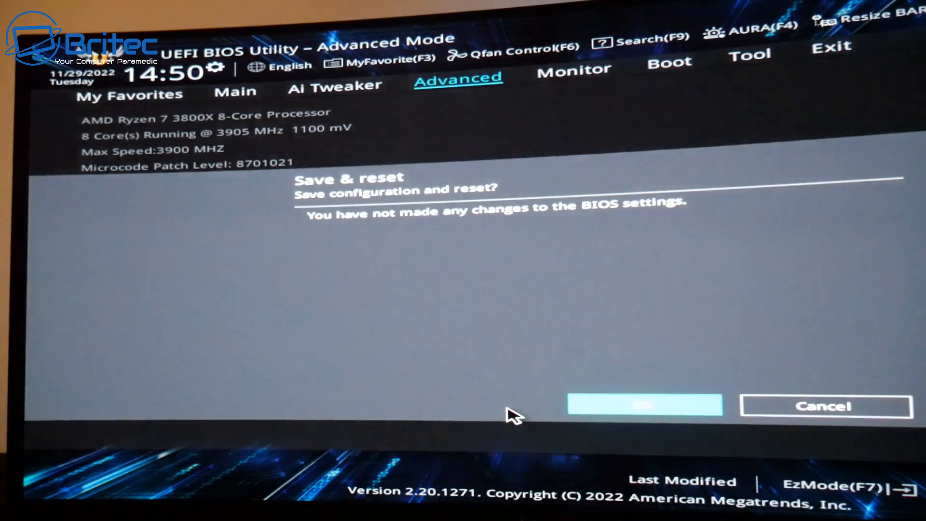
mouse_move(647, 407)
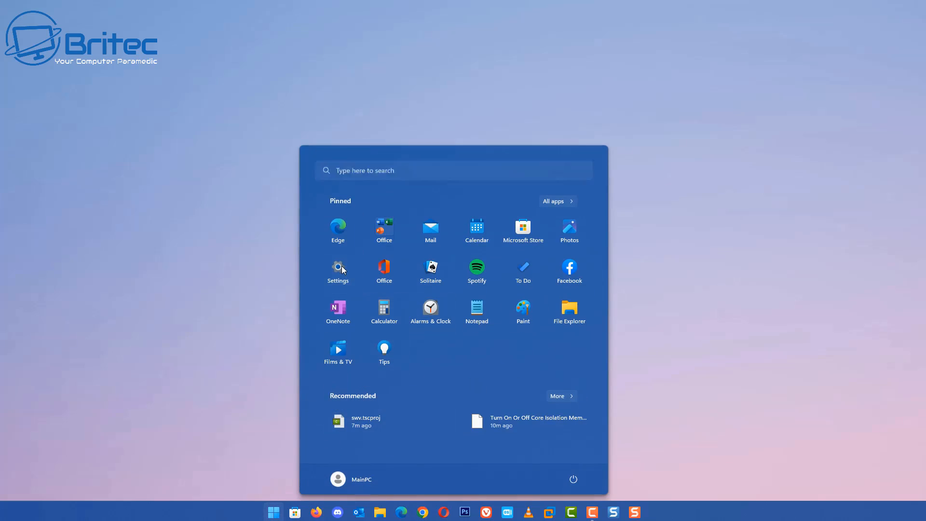
Reopen Windows Security via Settings and view Device security's Core isolation details.
left_click(338, 267)
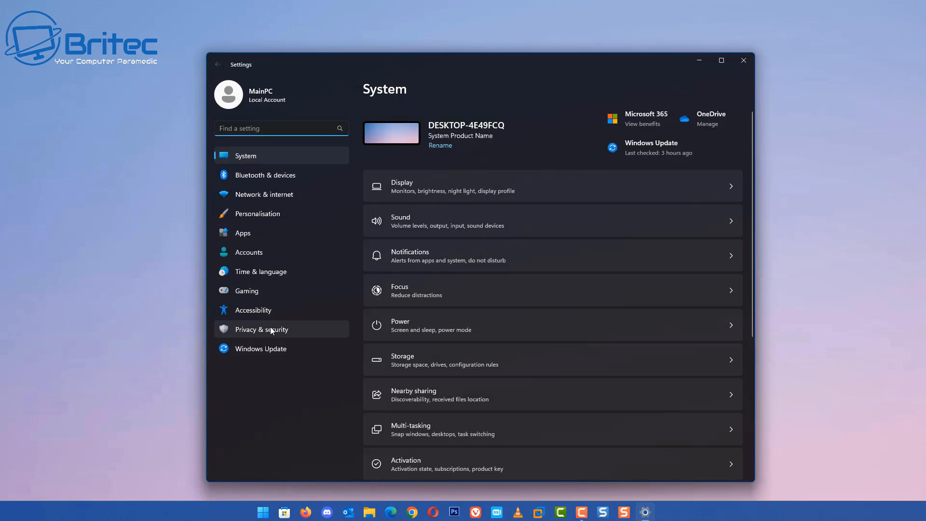
left_click(261, 329)
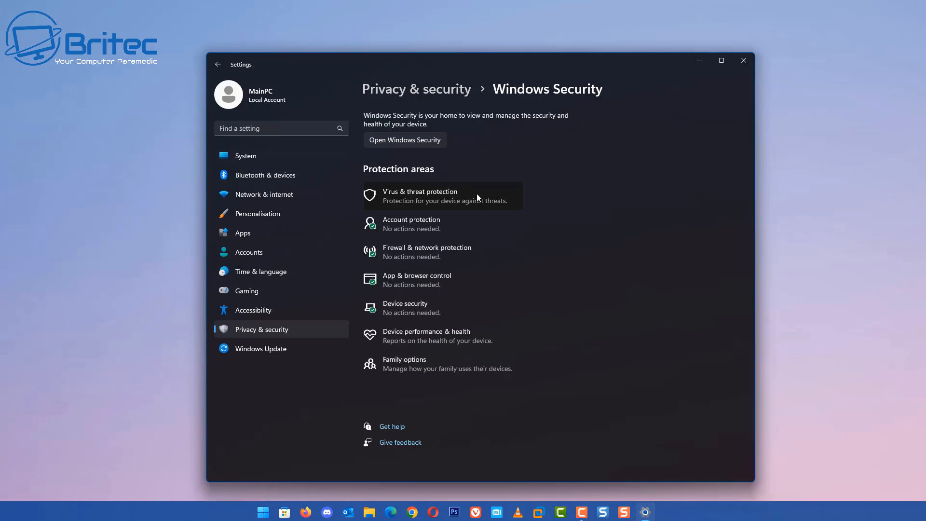
left_click(406, 140)
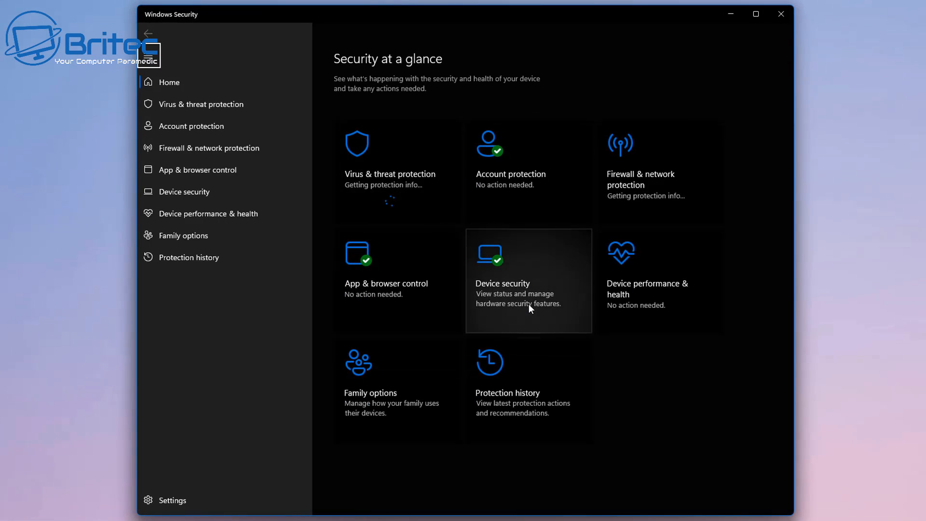
mouse_move(509, 284)
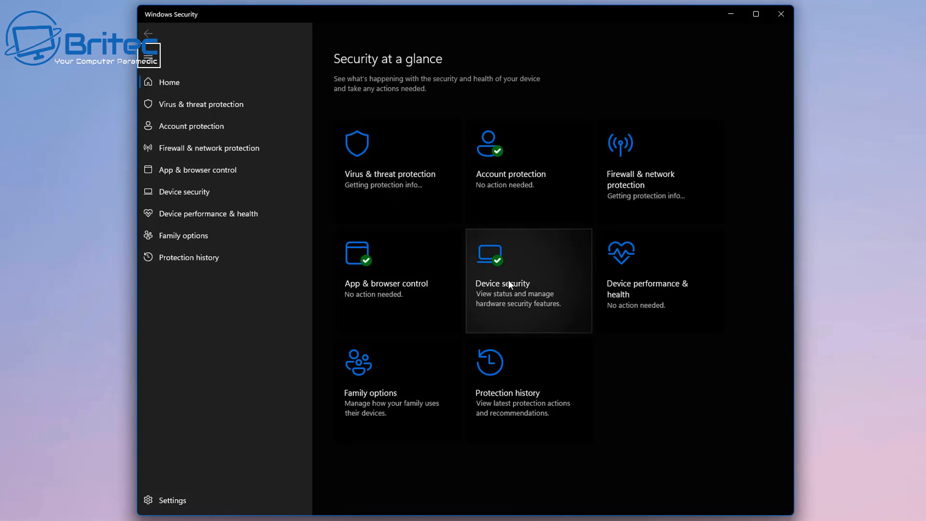
left_click(502, 283)
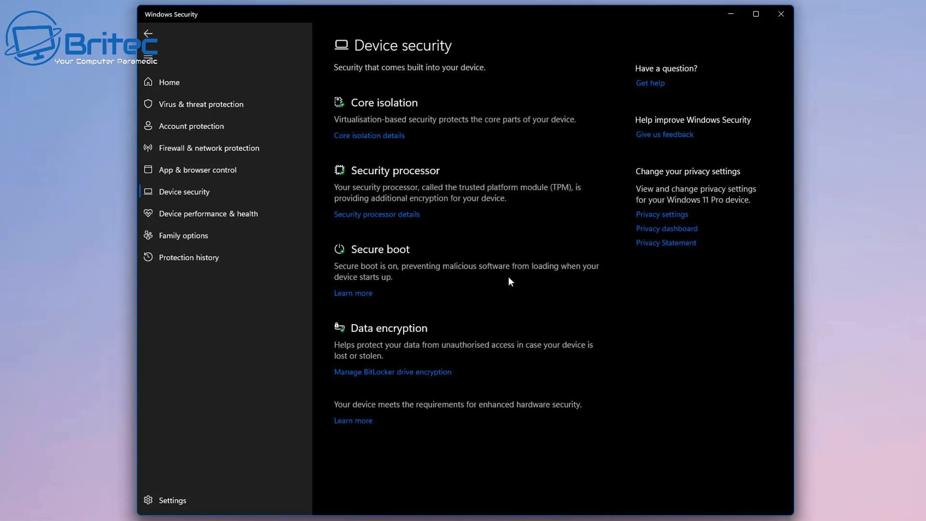
mouse_move(345, 114)
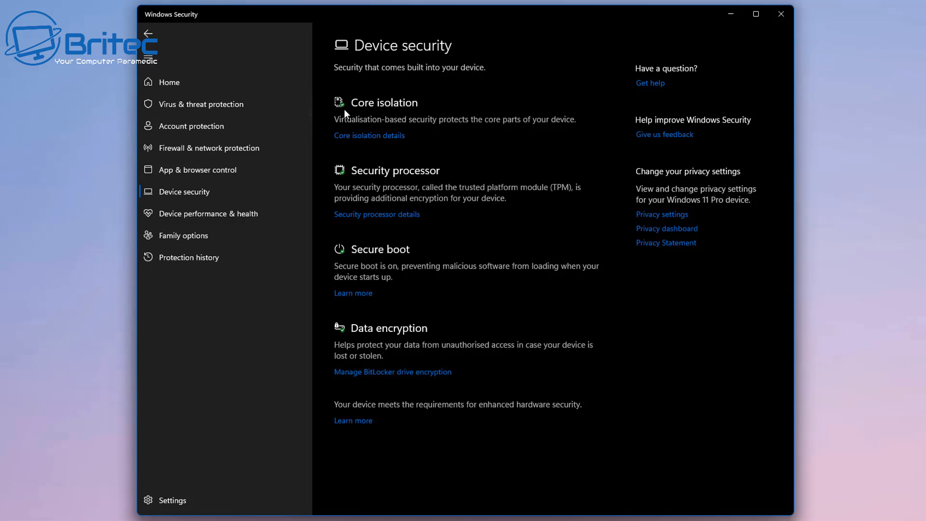
mouse_move(477, 128)
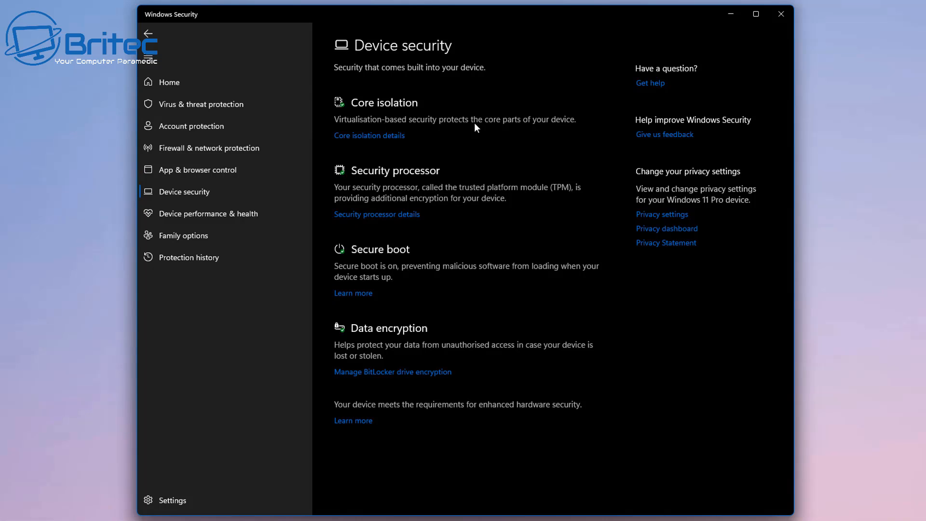
mouse_move(551, 126)
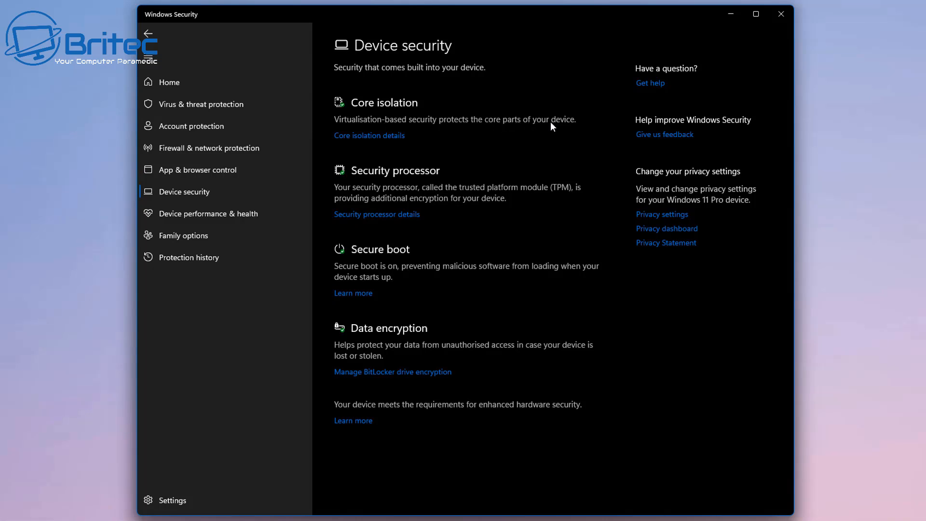
left_click(369, 135)
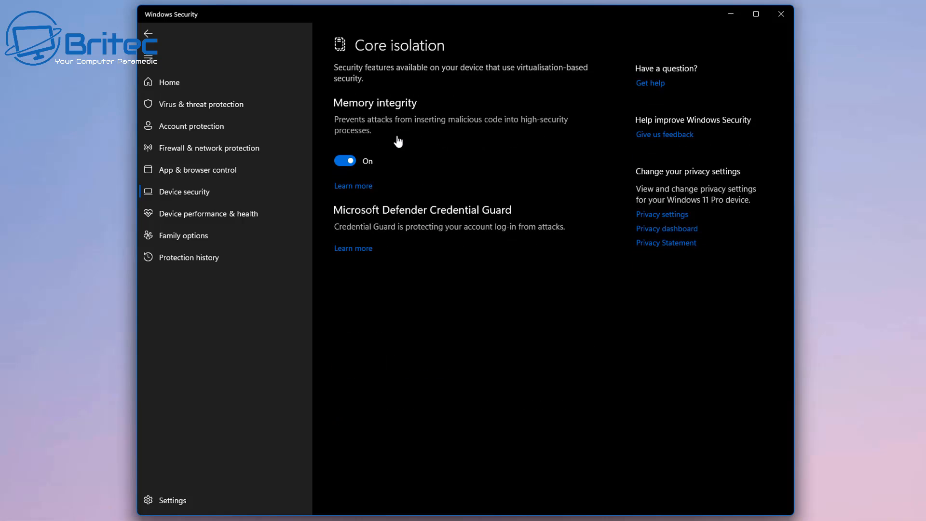
mouse_move(454, 160)
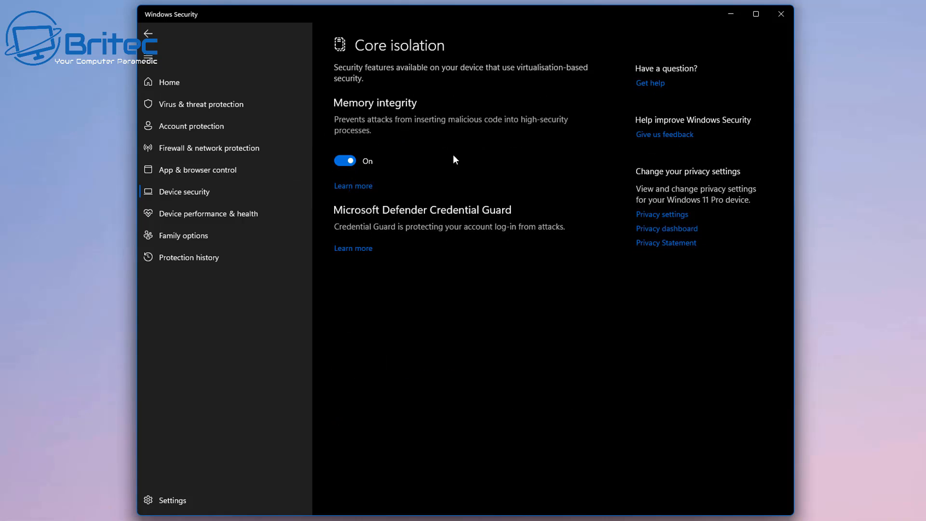
mouse_move(447, 170)
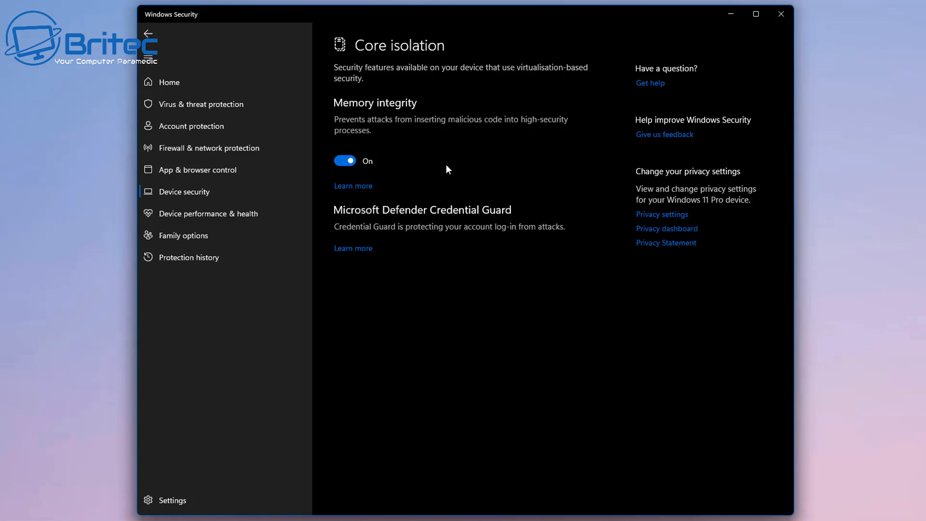
mouse_move(715, 65)
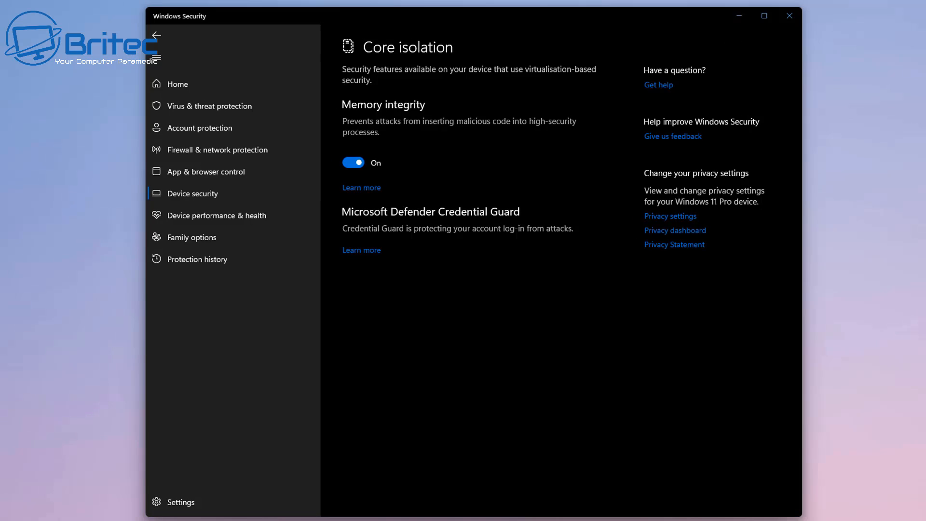
mouse_move(390, 224)
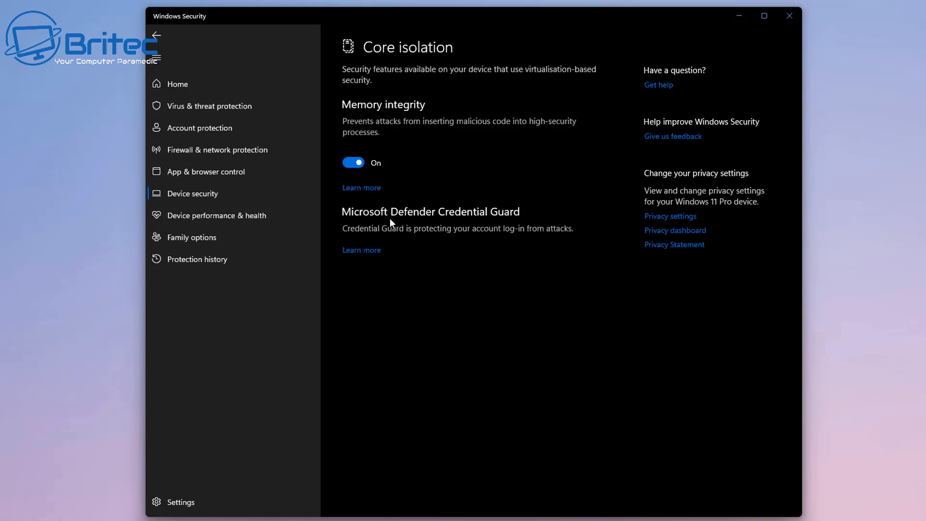
mouse_move(488, 213)
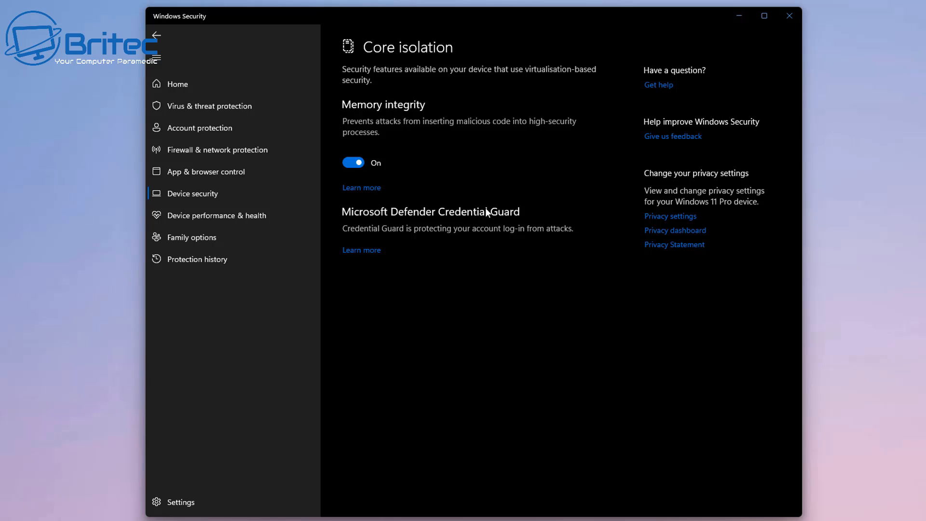
mouse_move(750, 95)
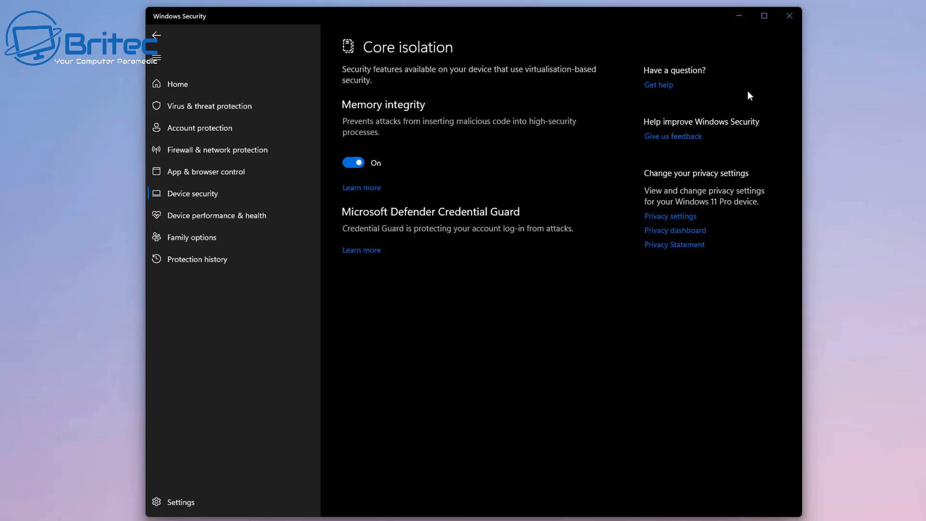
mouse_move(779, 47)
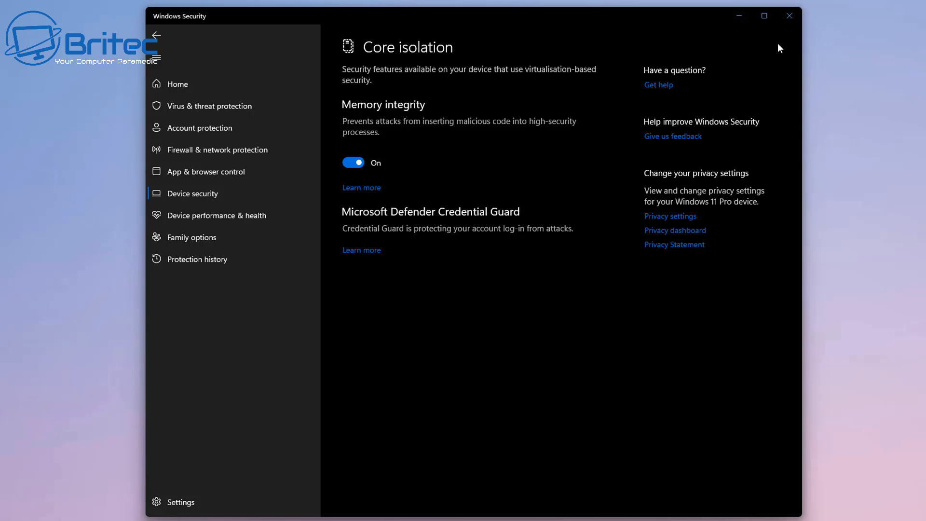
mouse_move(429, 186)
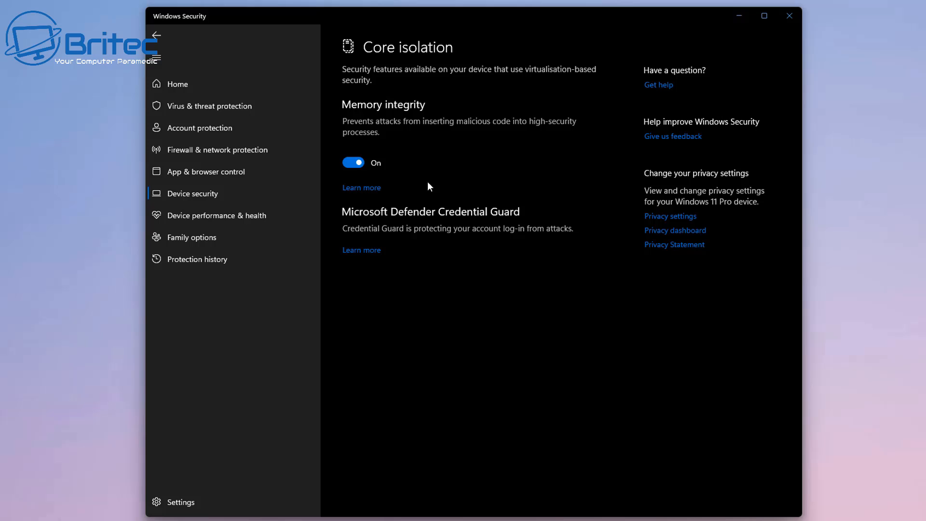
mouse_move(435, 183)
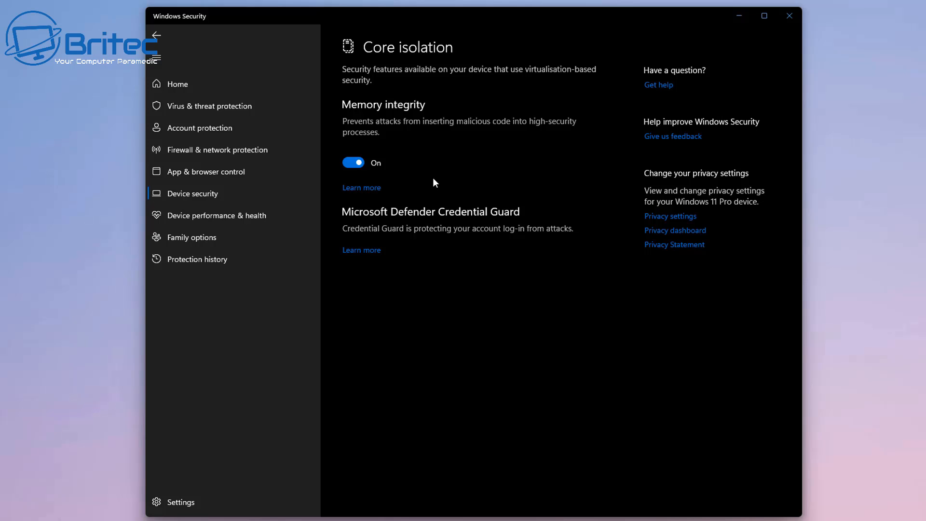
mouse_move(534, 162)
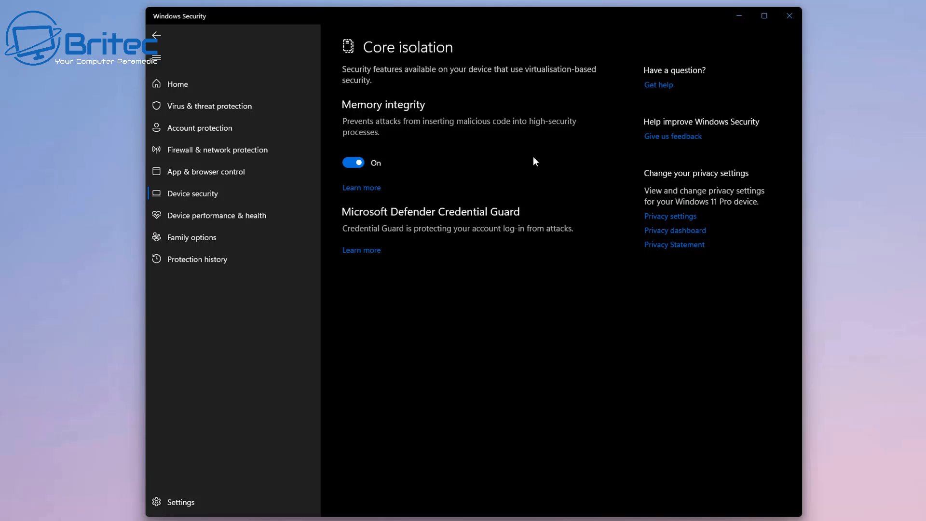
Follow the Learn more link under Memory integrity to the support article.
left_click(362, 187)
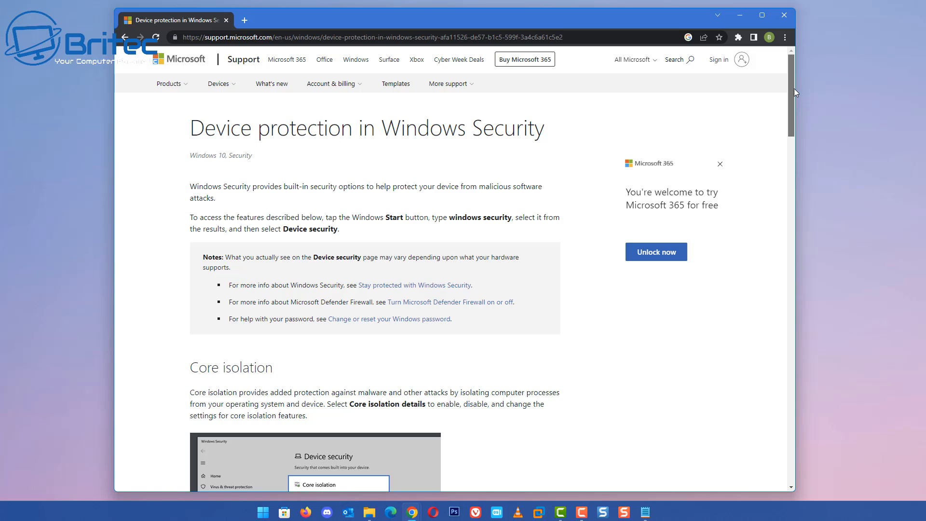
Scroll to the article's Memory integrity section, then close Chrome.
scroll("down", 3)
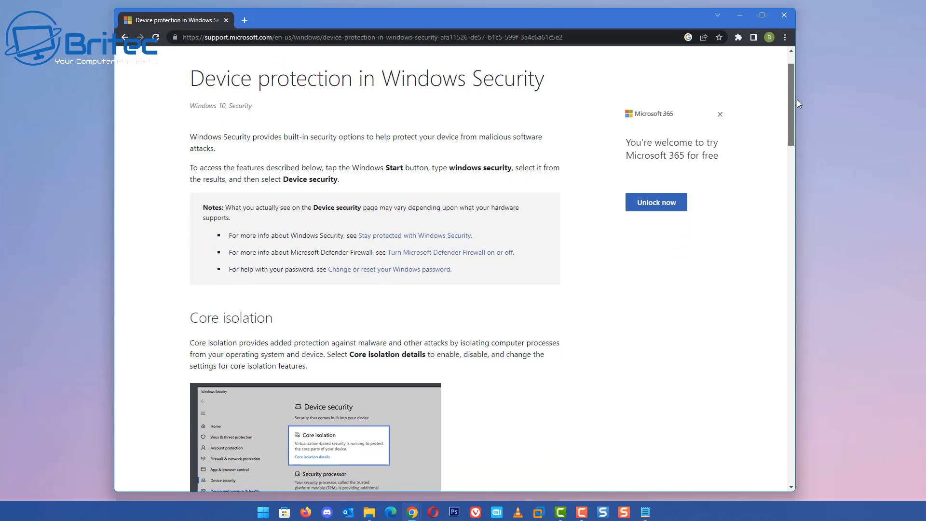
scroll("down", 3)
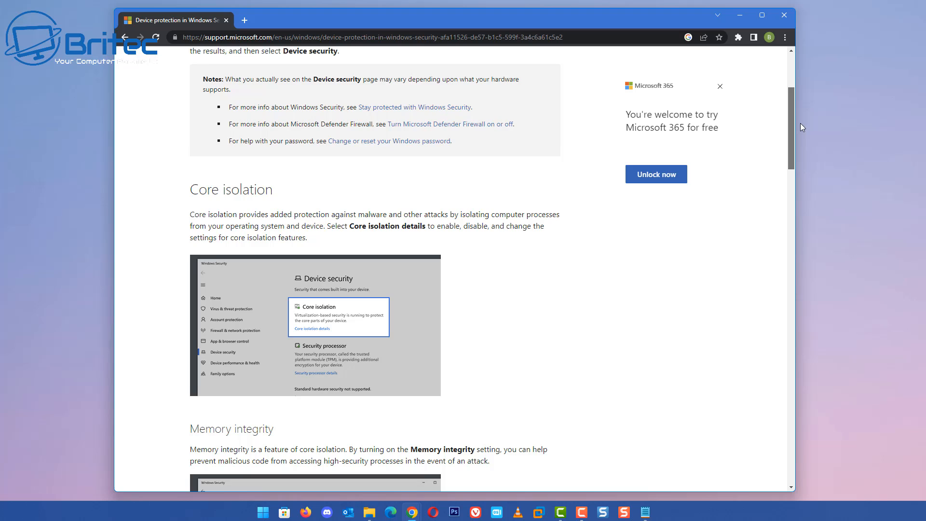
scroll("down", 3)
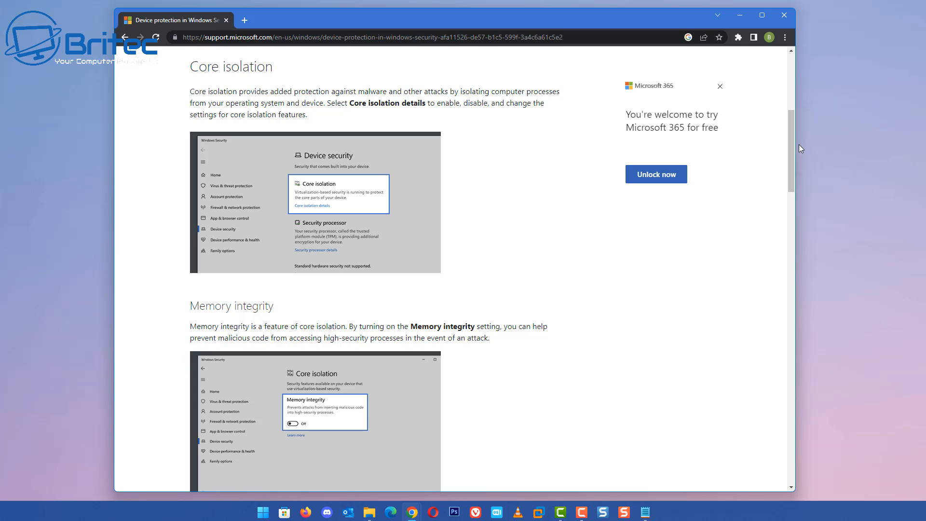
mouse_move(795, 137)
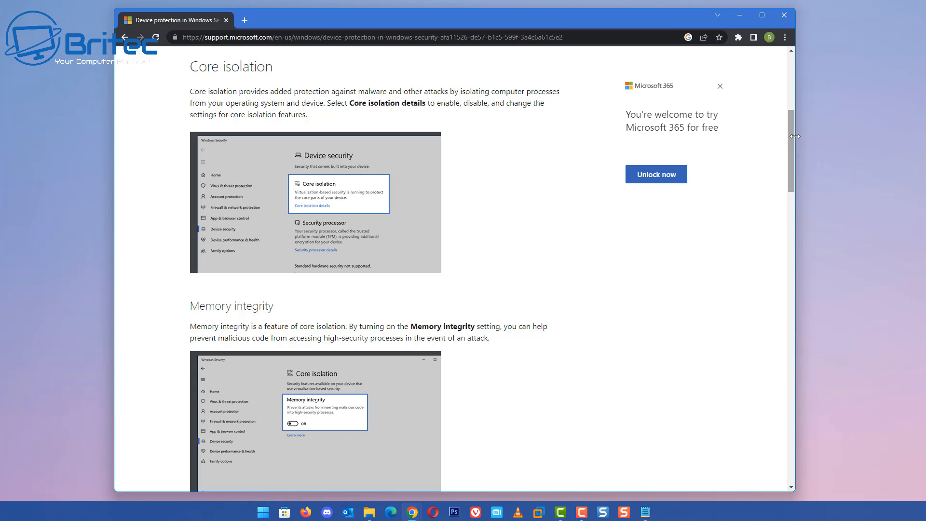
mouse_move(806, 122)
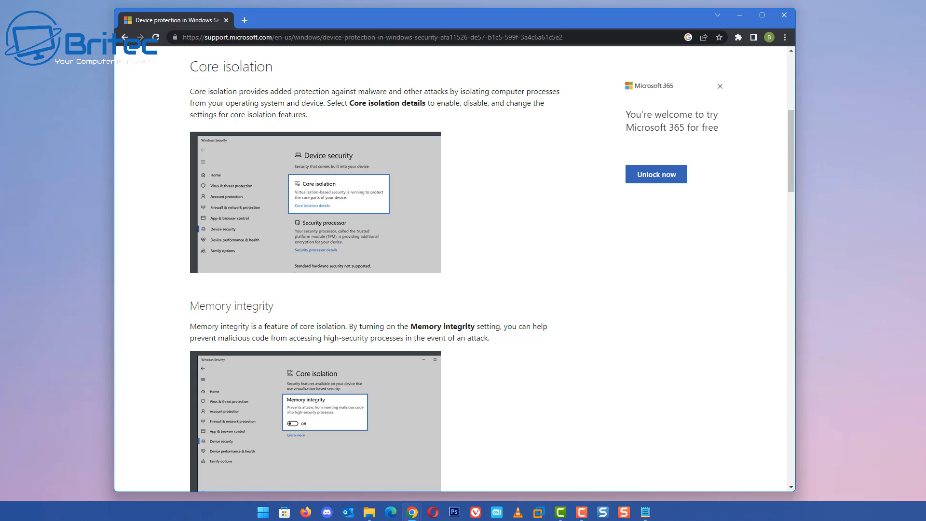
left_click(784, 16)
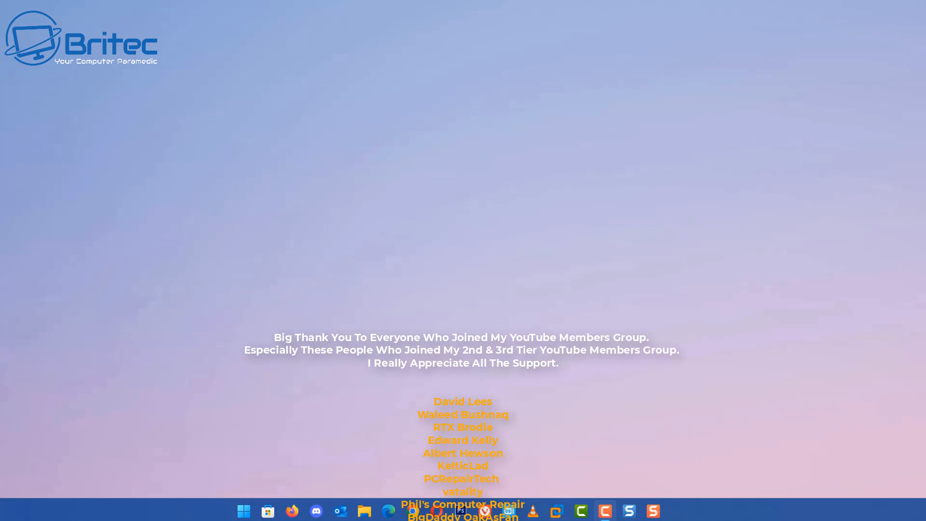
scroll("up", 3)
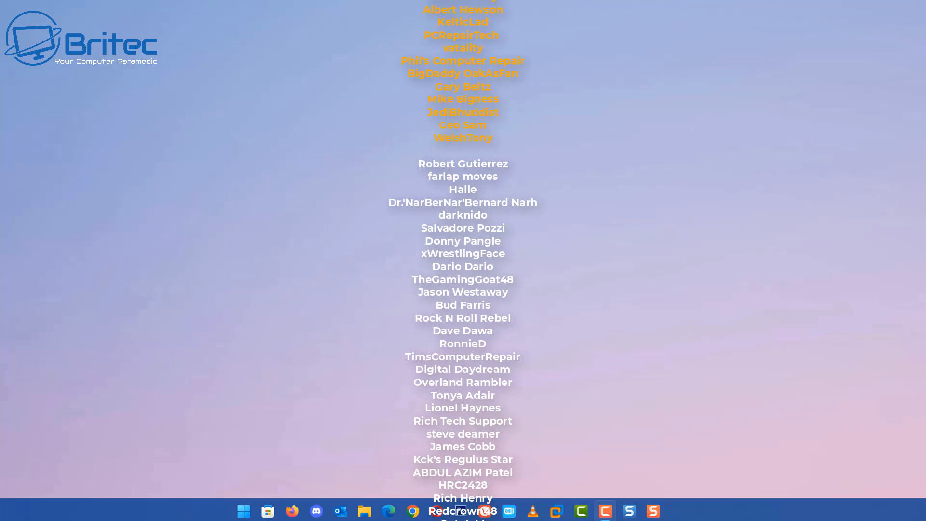
scroll("down", 3)
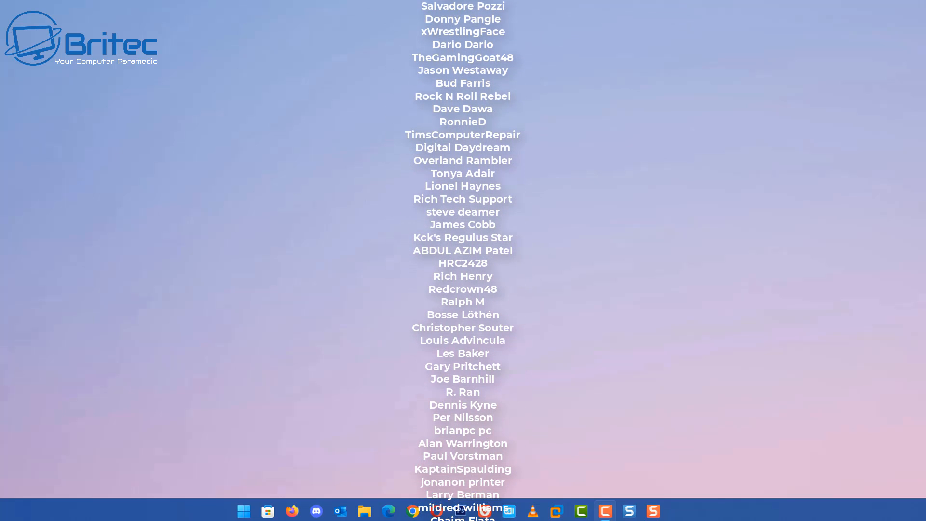
scroll("down", 3)
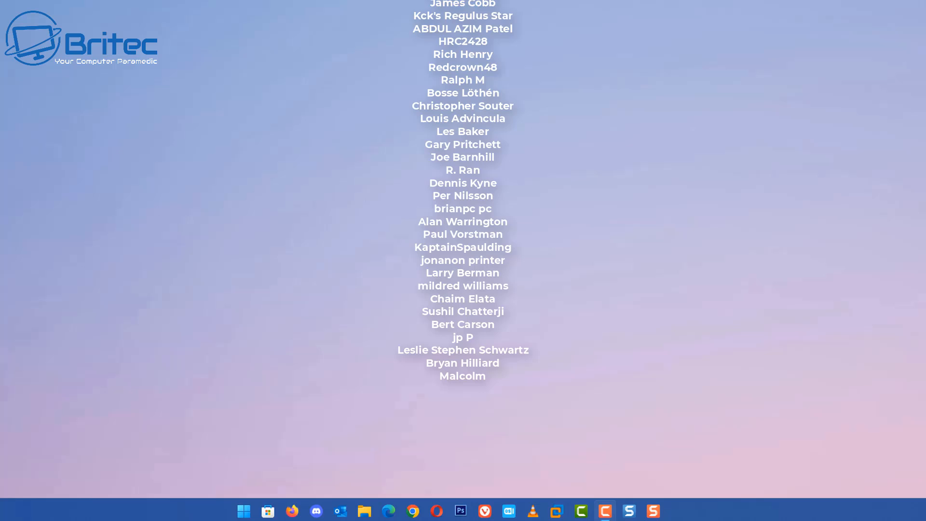
scroll("up", 3)
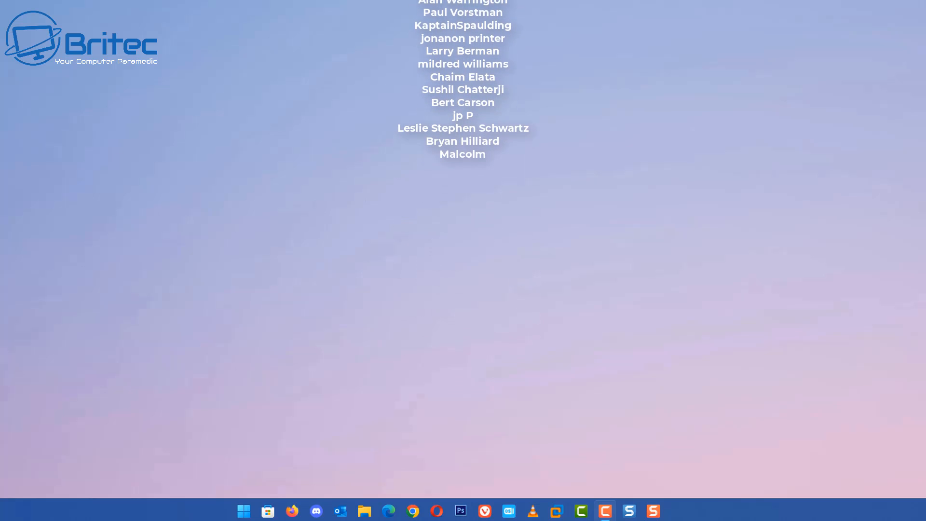